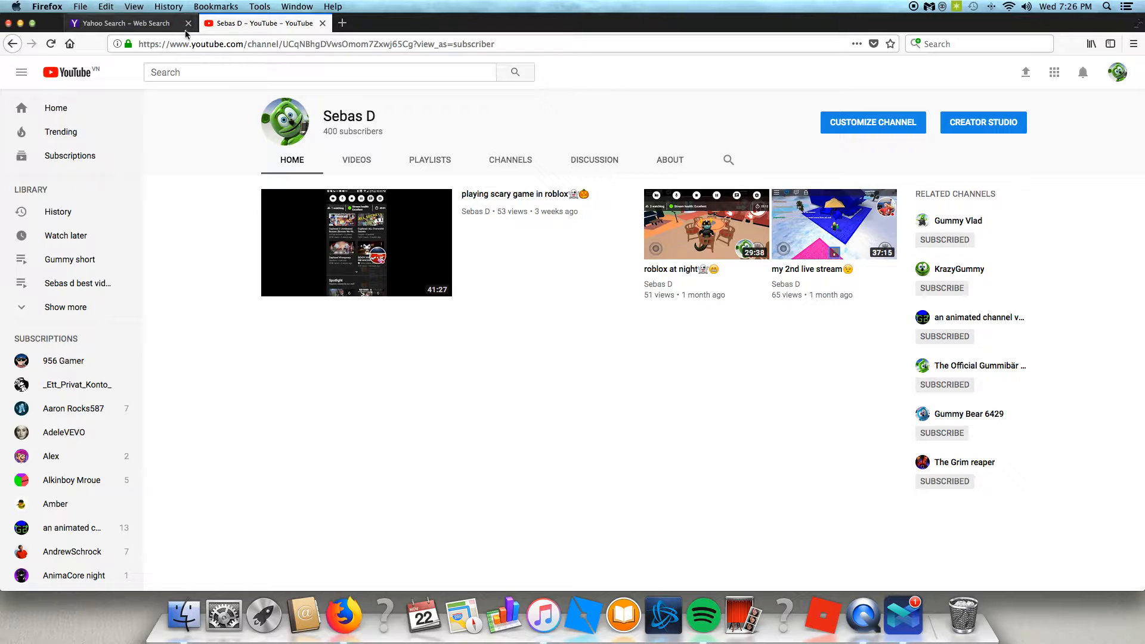
Close the Yahoo tab, scroll Sebas D's Videos tab, then return to HOME.
left_click(188, 23)
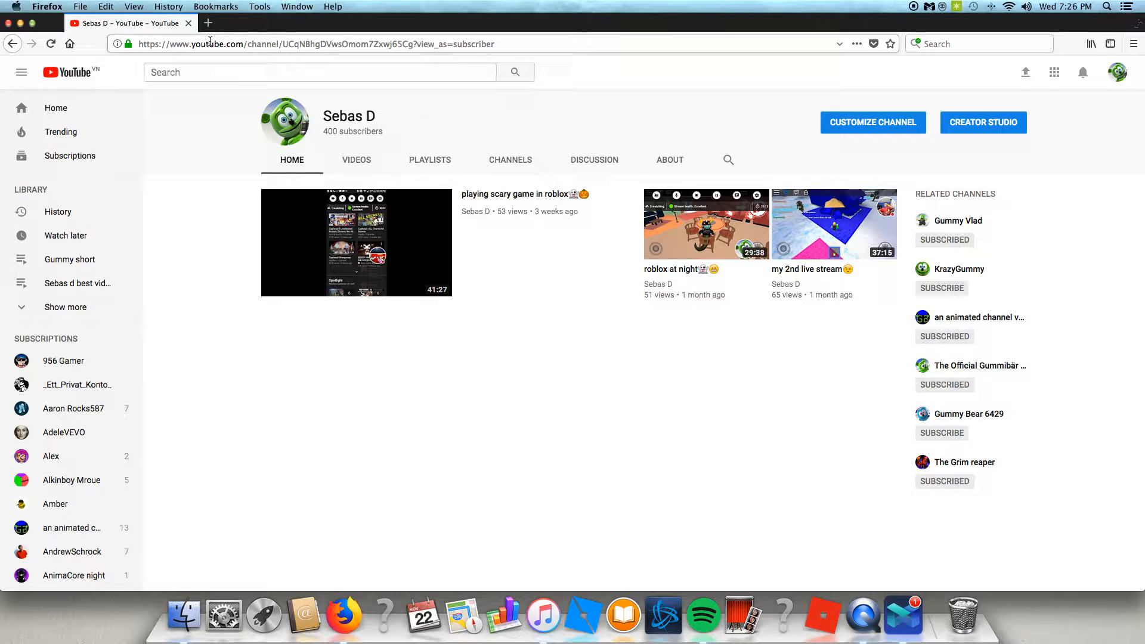
left_click(357, 159)
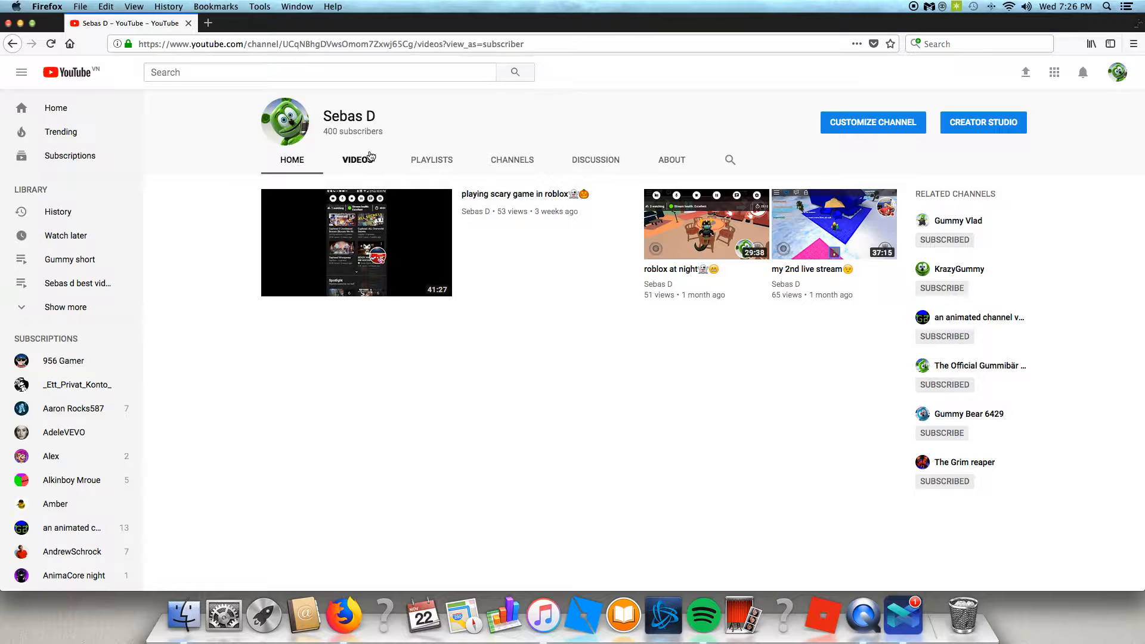
left_click(357, 160)
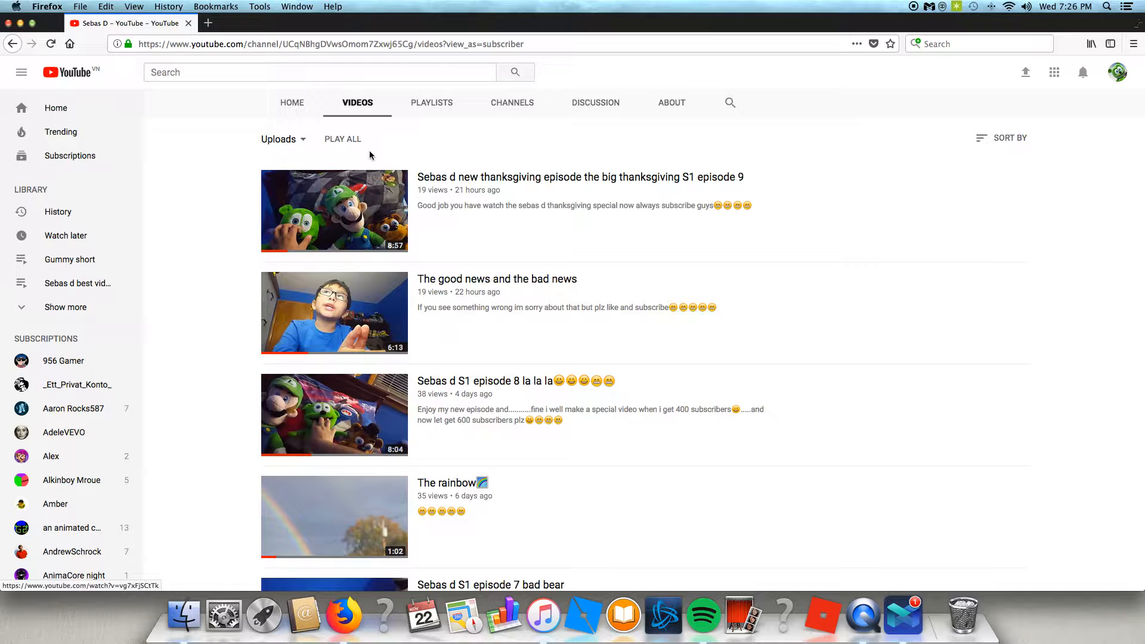
scroll("down", 3)
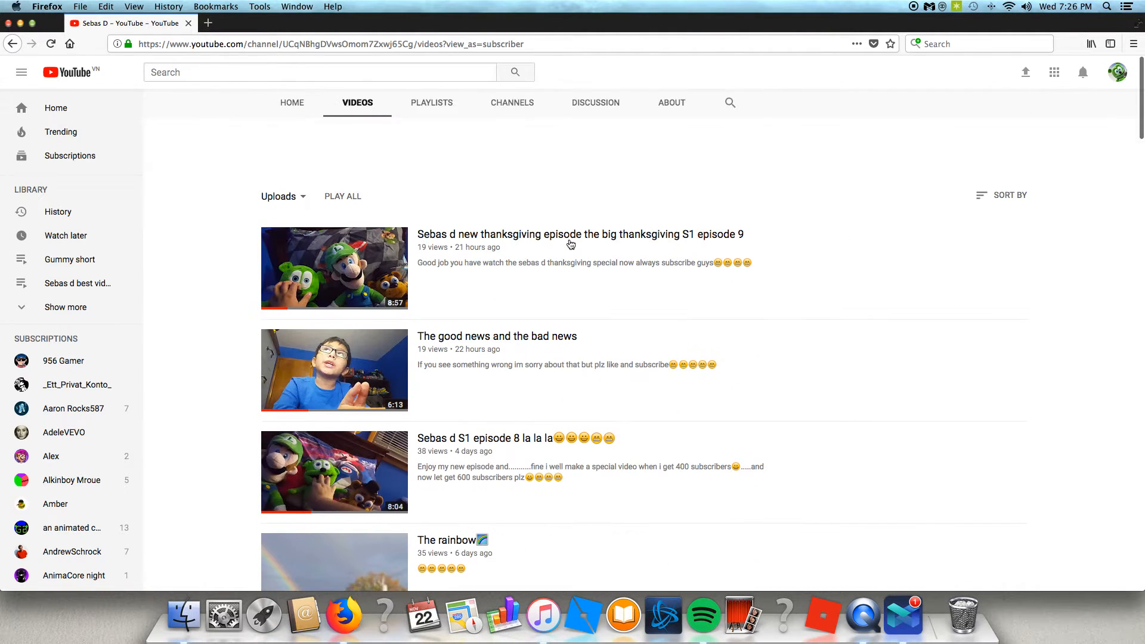
left_click(291, 102)
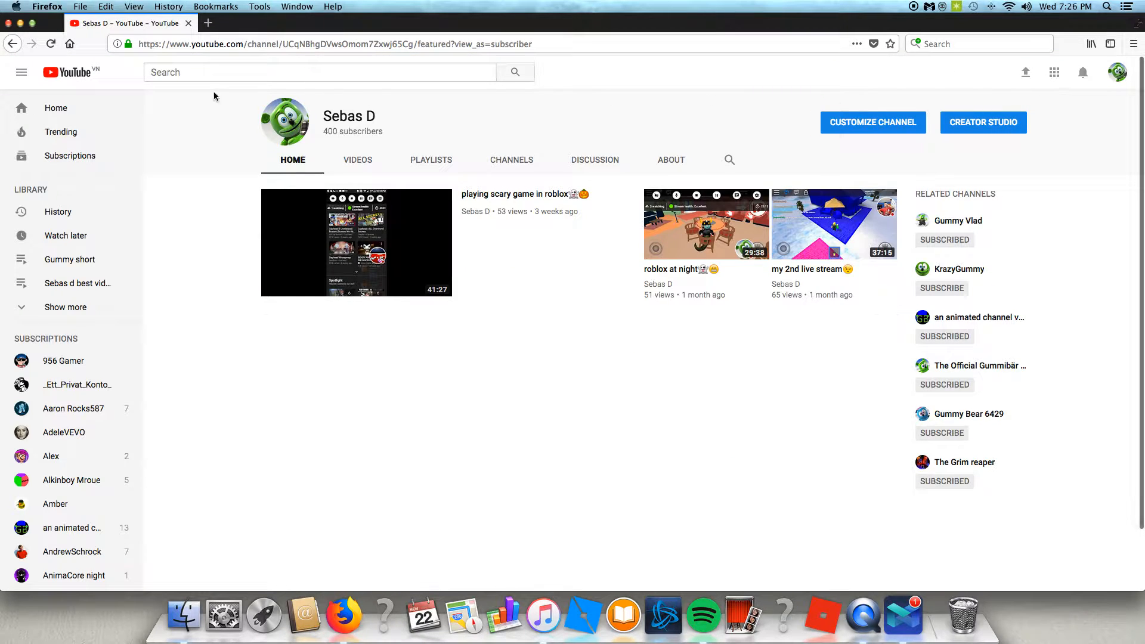
Search YouTube for 'sebas d' using the search suggestion.
type("se")
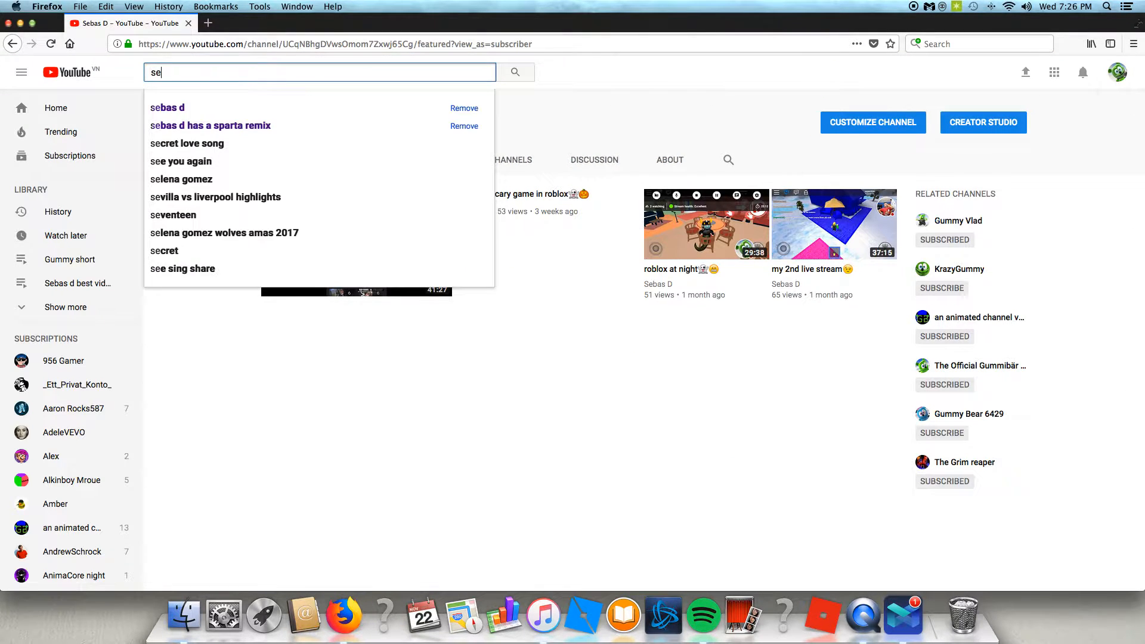
left_click(168, 107)
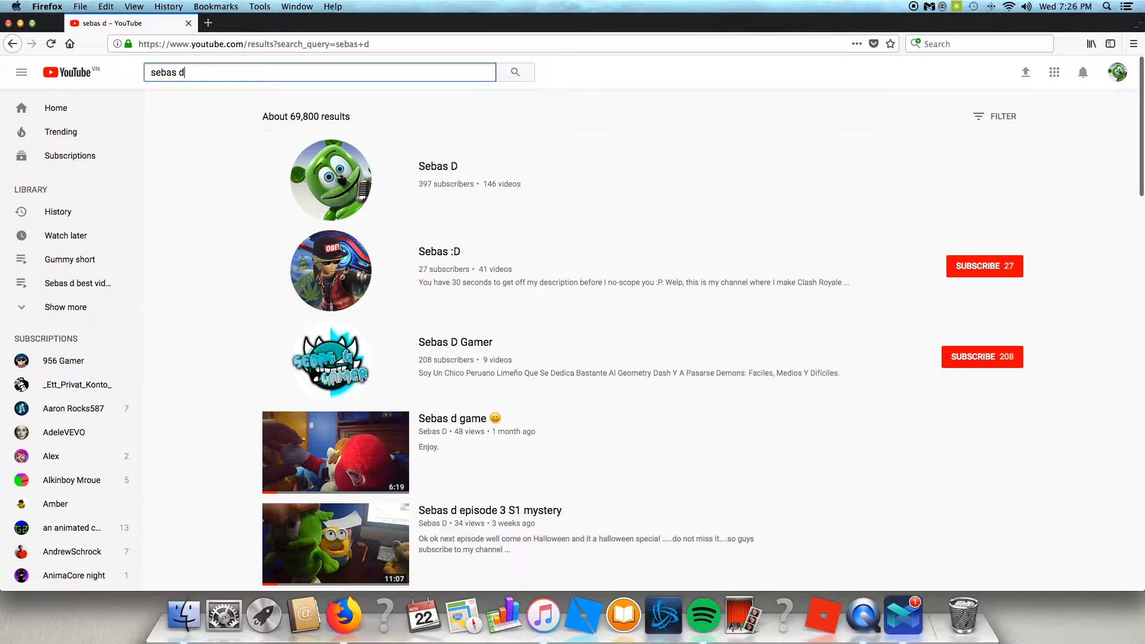
mouse_move(427, 293)
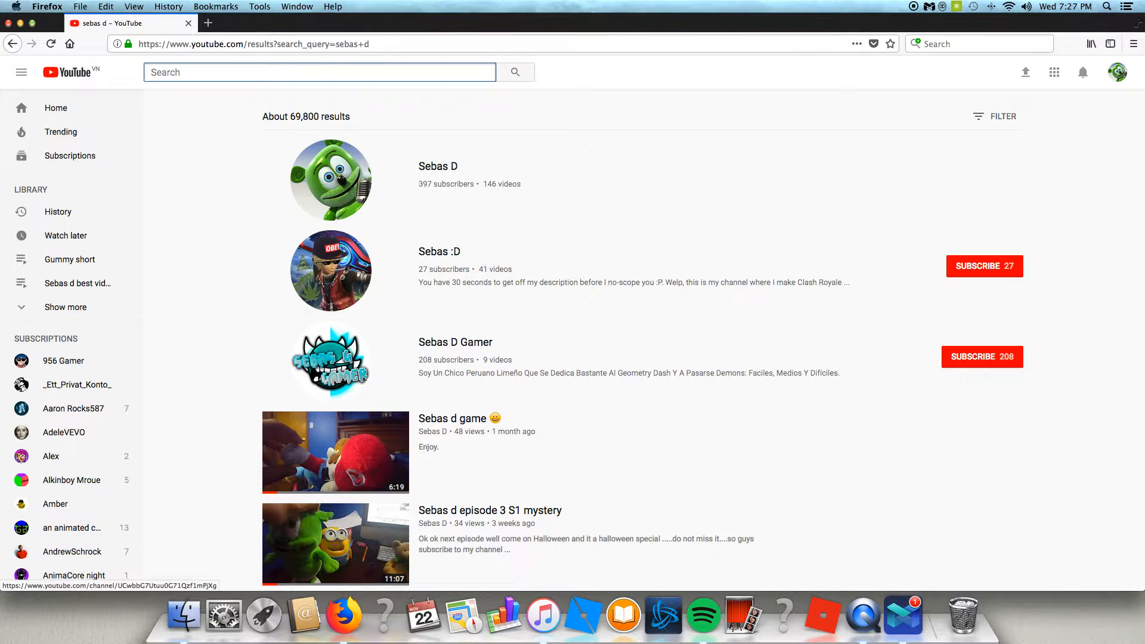
Search for 'extreme 509' and open The Grim reaper channel.
type("ex")
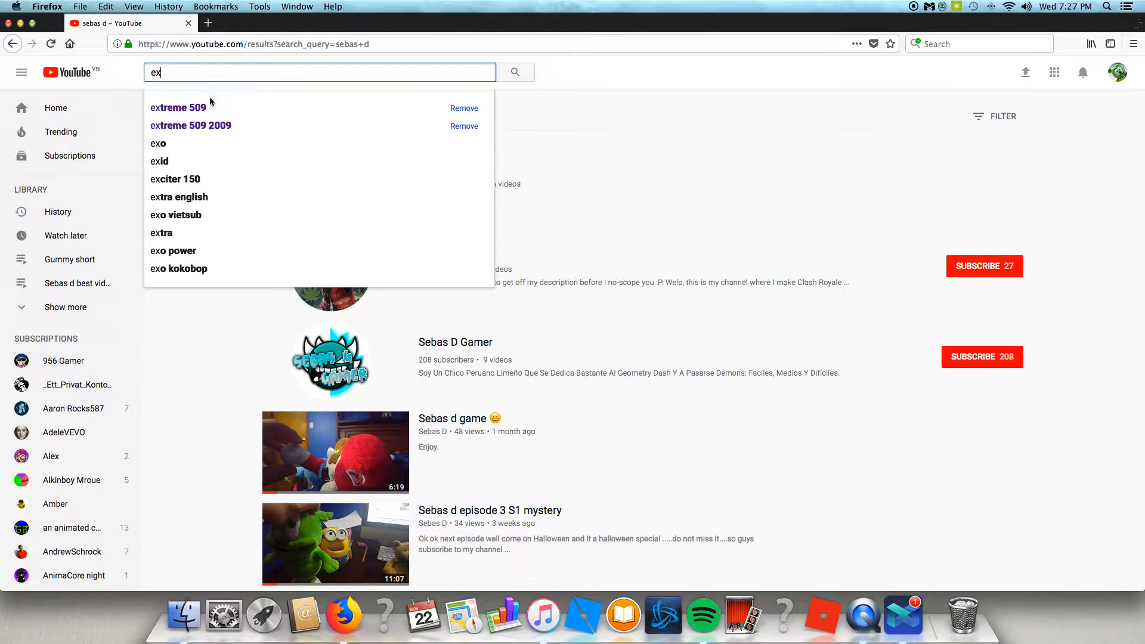
left_click(177, 107)
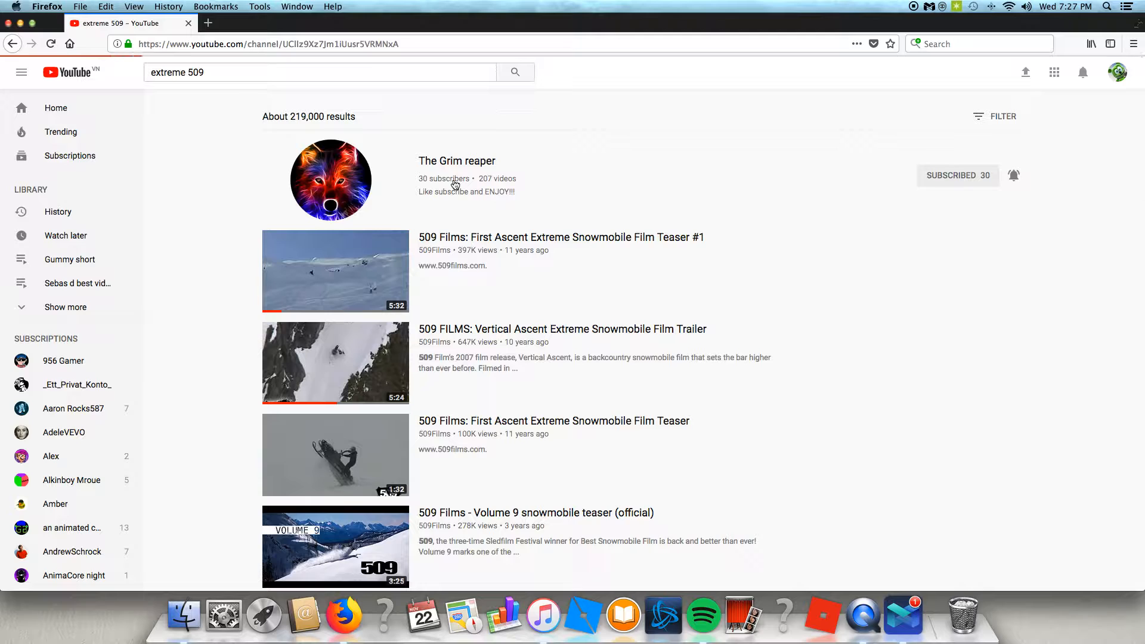
left_click(457, 160)
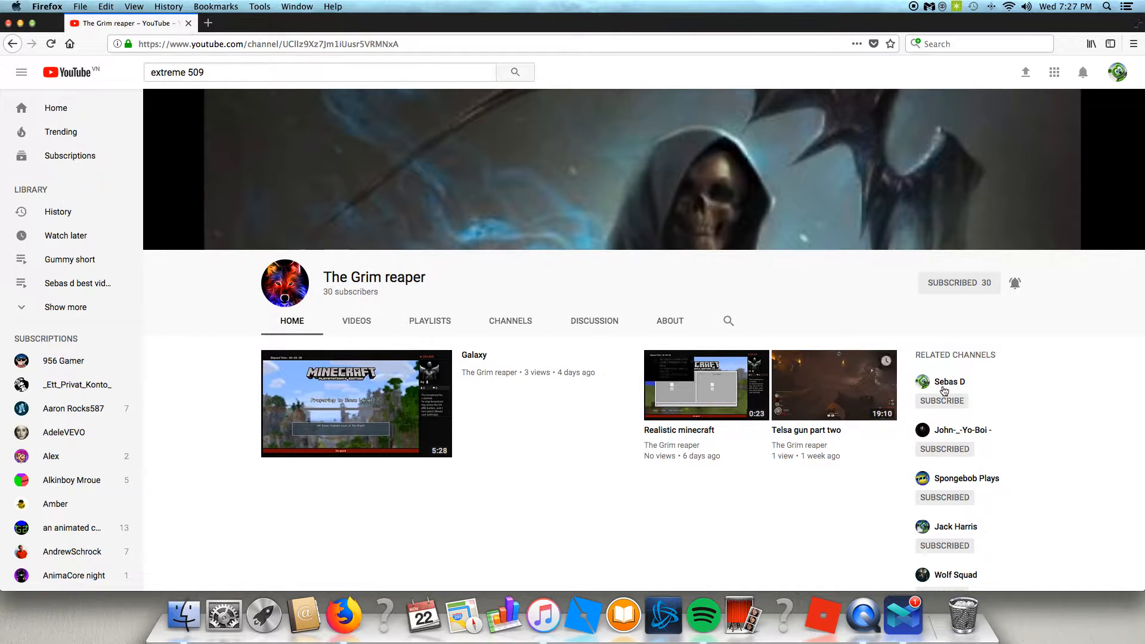
Scroll to the related channels and open Jack Harris.
scroll("down", 3)
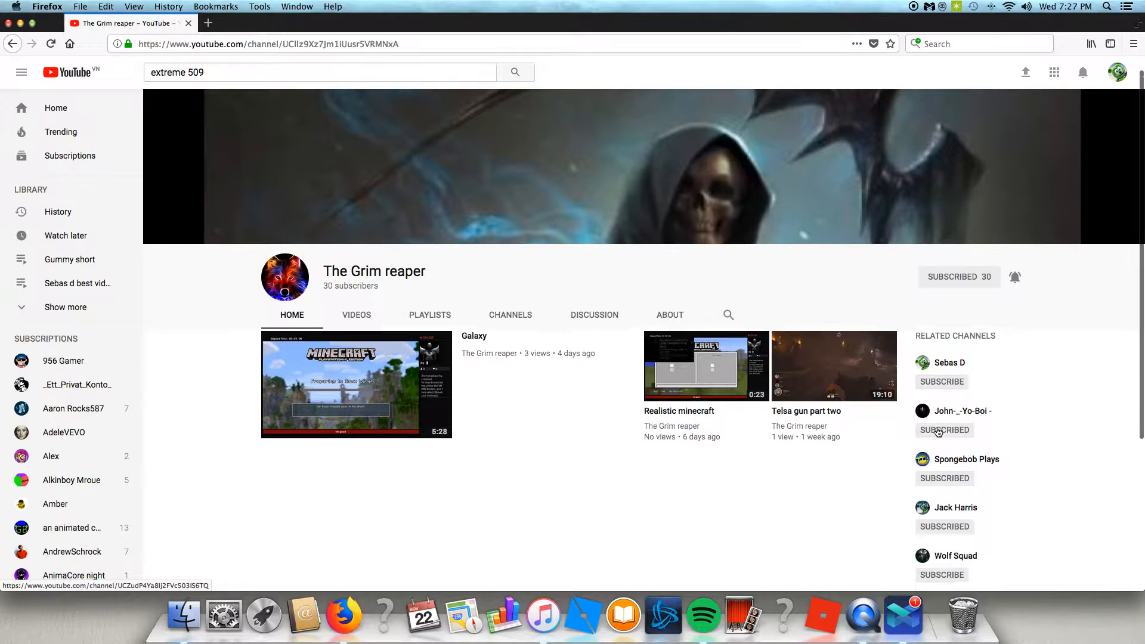
scroll("down", 3)
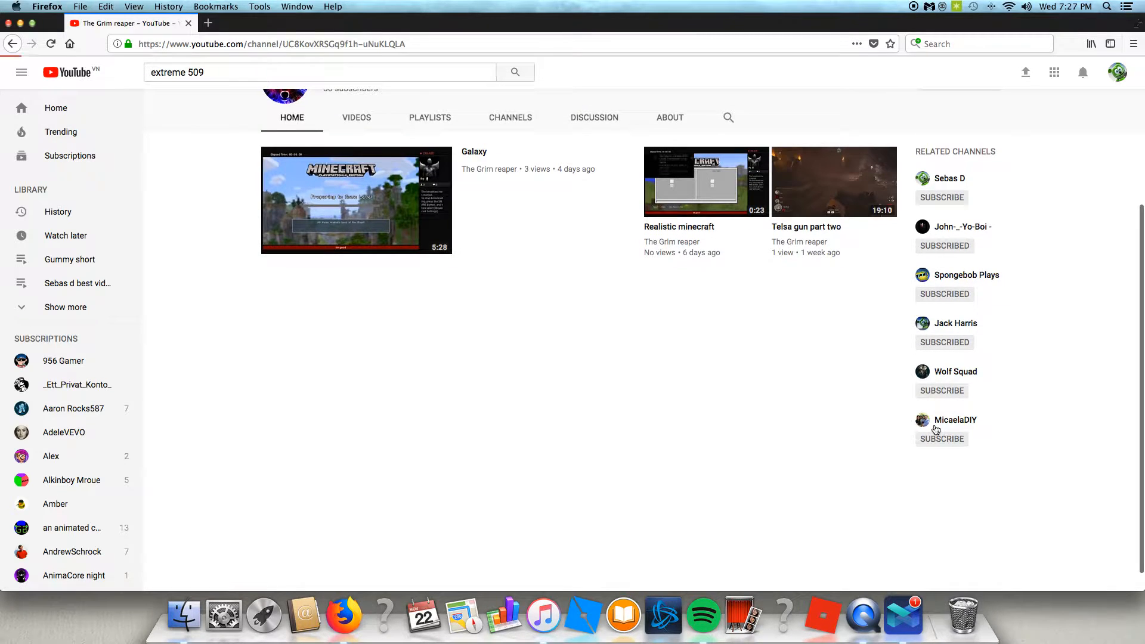
left_click(956, 419)
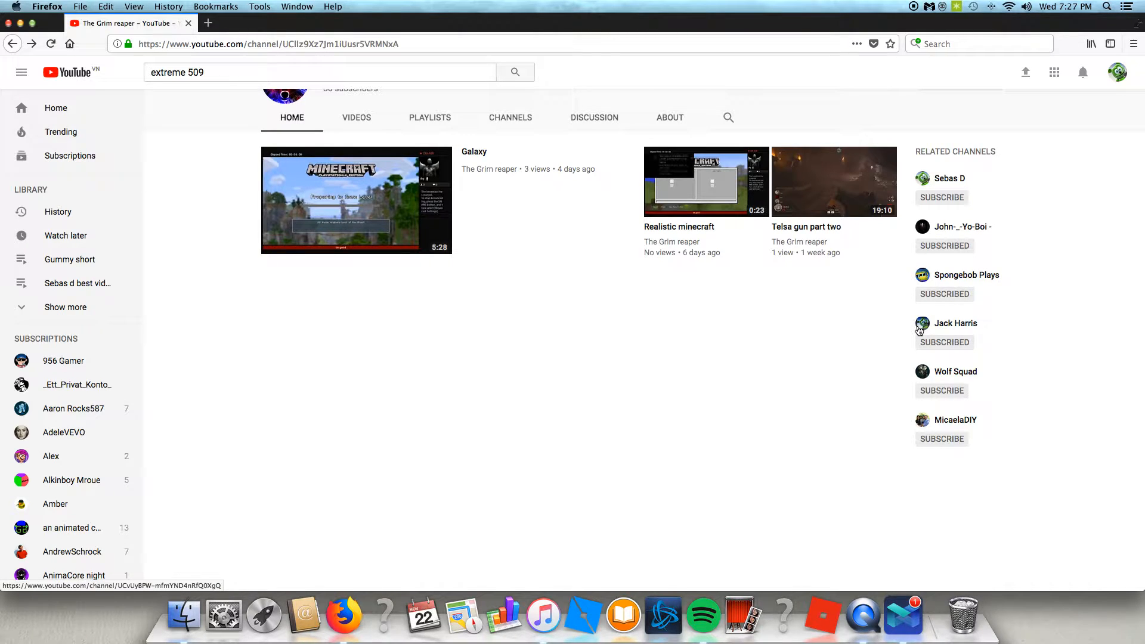
left_click(954, 322)
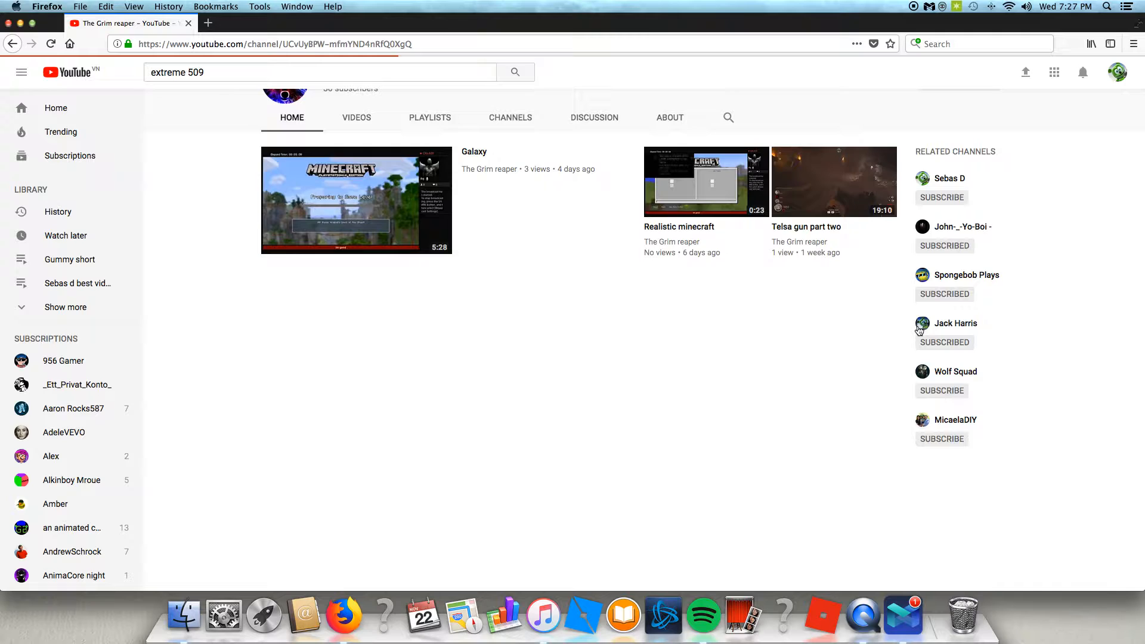
Open the Jack Harris channel's Videos tab and play 'Is Halloween I'm scared'.
left_click(955, 323)
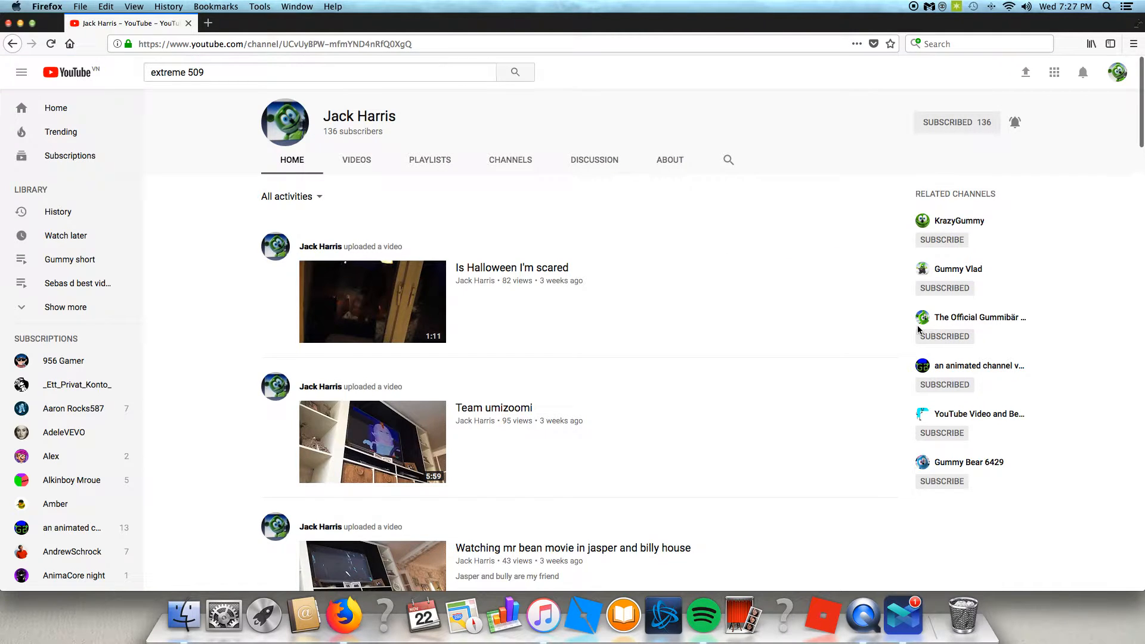
mouse_move(464, 356)
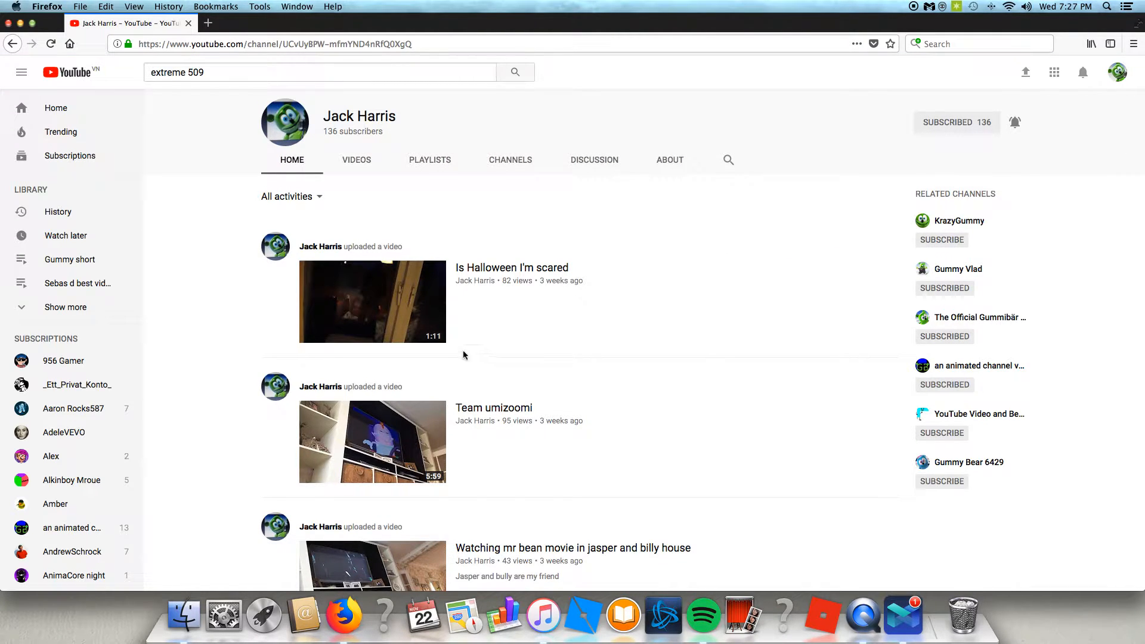
left_click(357, 160)
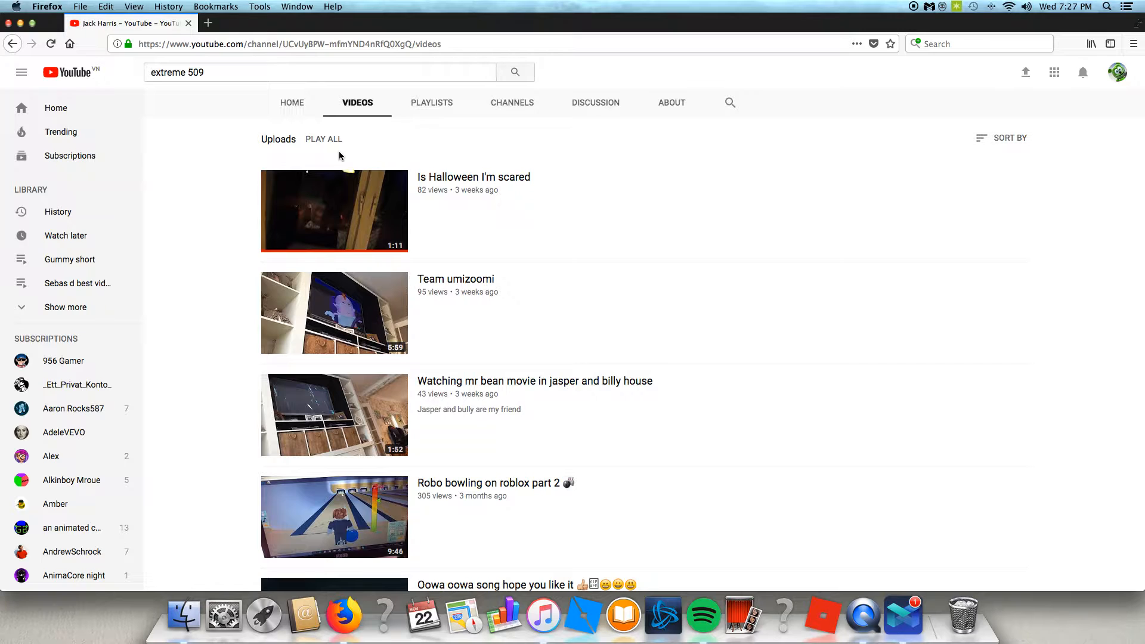
left_click(333, 211)
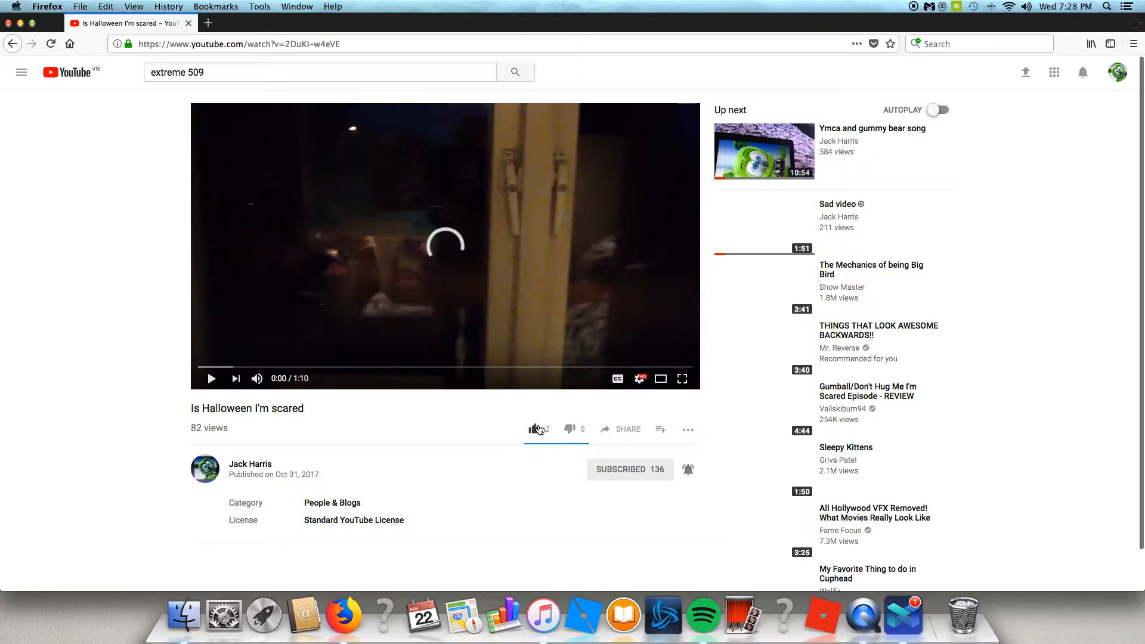
Like 'Is Halloween I'm scared', scroll down, and return to the YouTube home page.
left_click(533, 428)
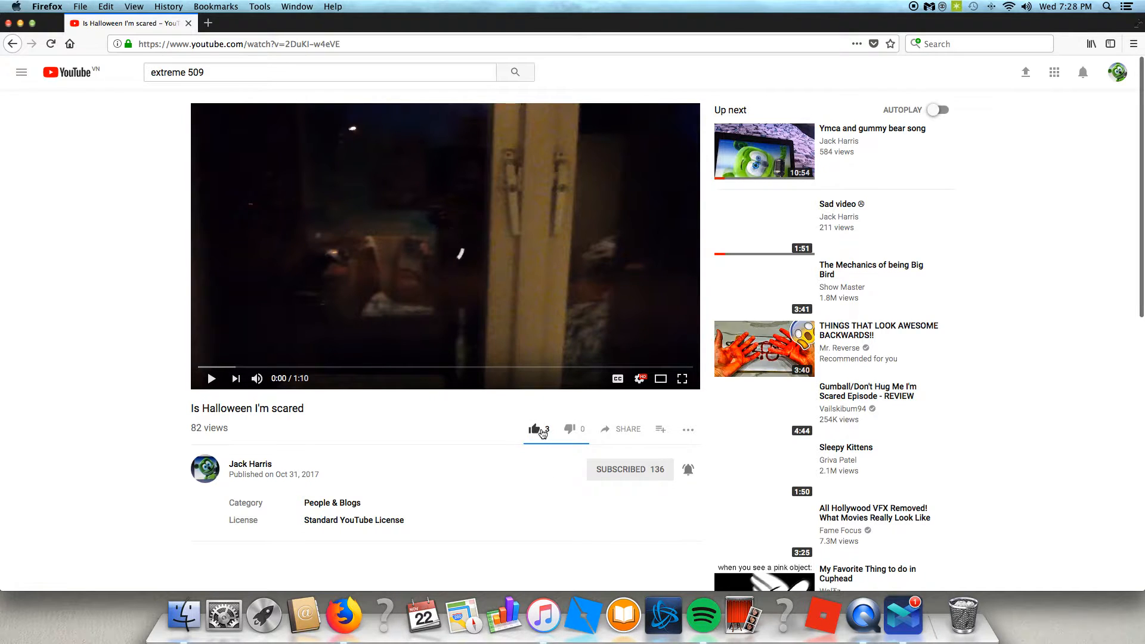
left_click(533, 428)
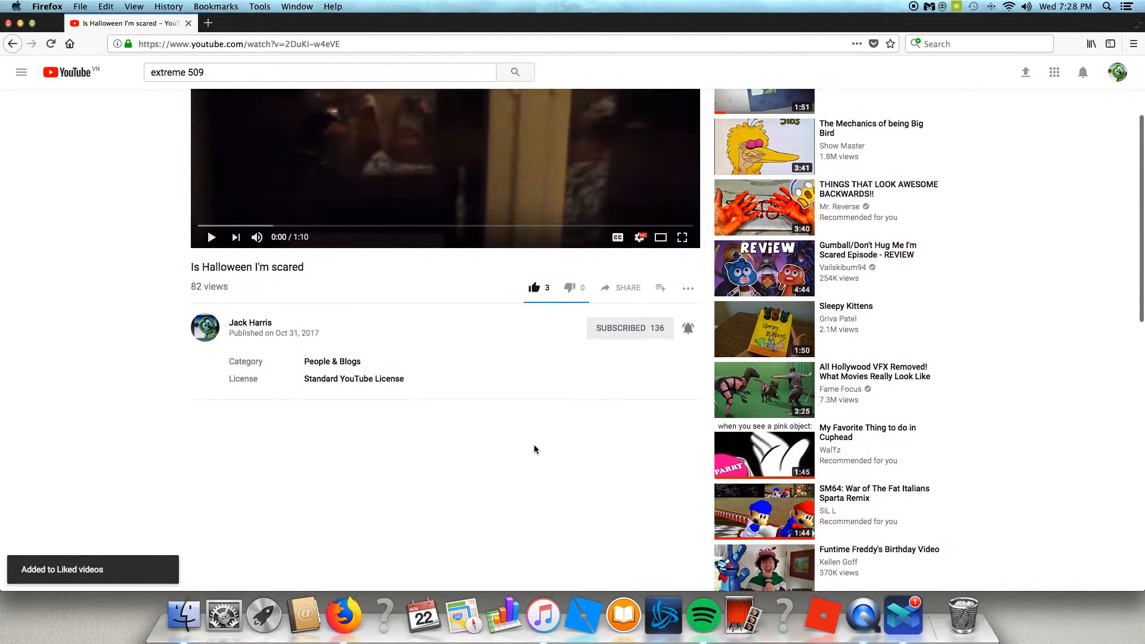
scroll("down", 3)
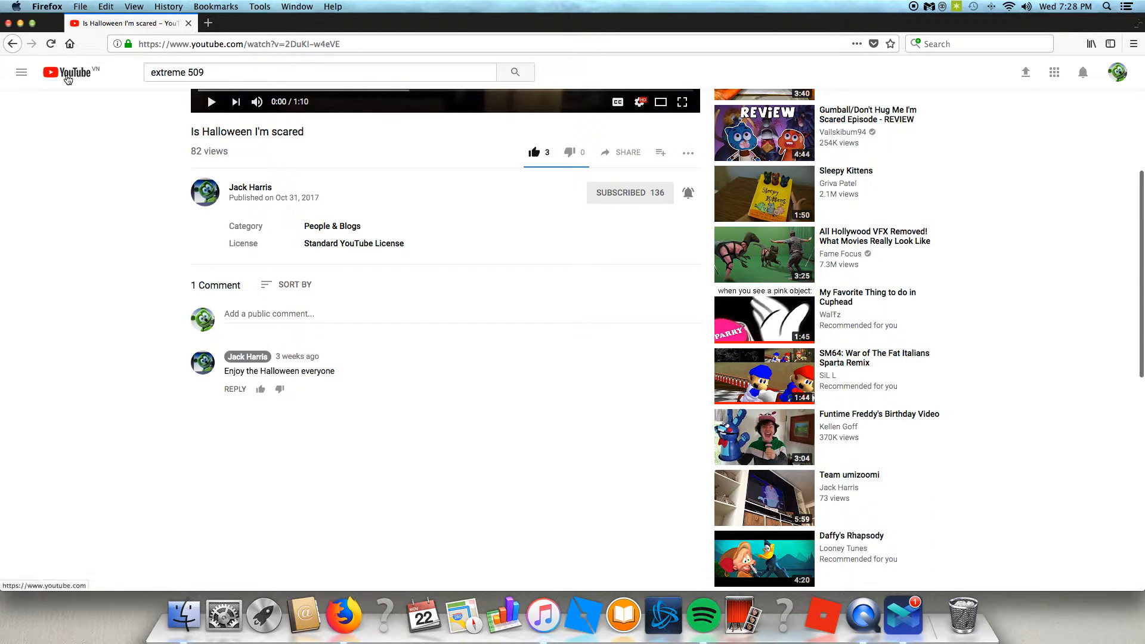
left_click(69, 72)
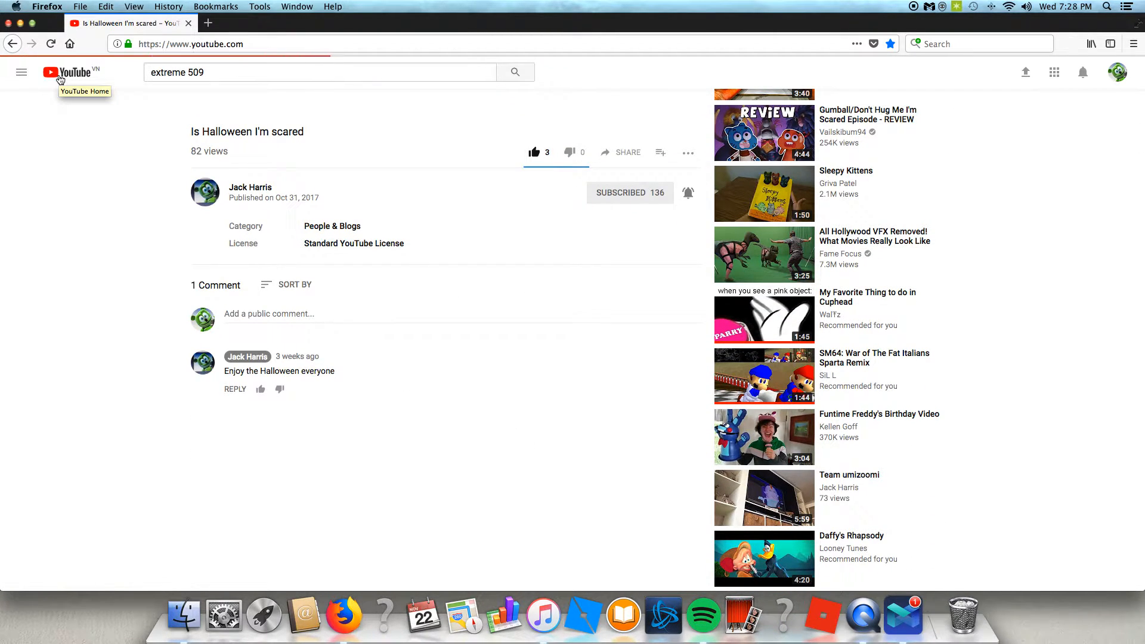
Scroll the home page recommendations to The Real Caleb Little, & Juelz Gaming channel.
left_click(69, 71)
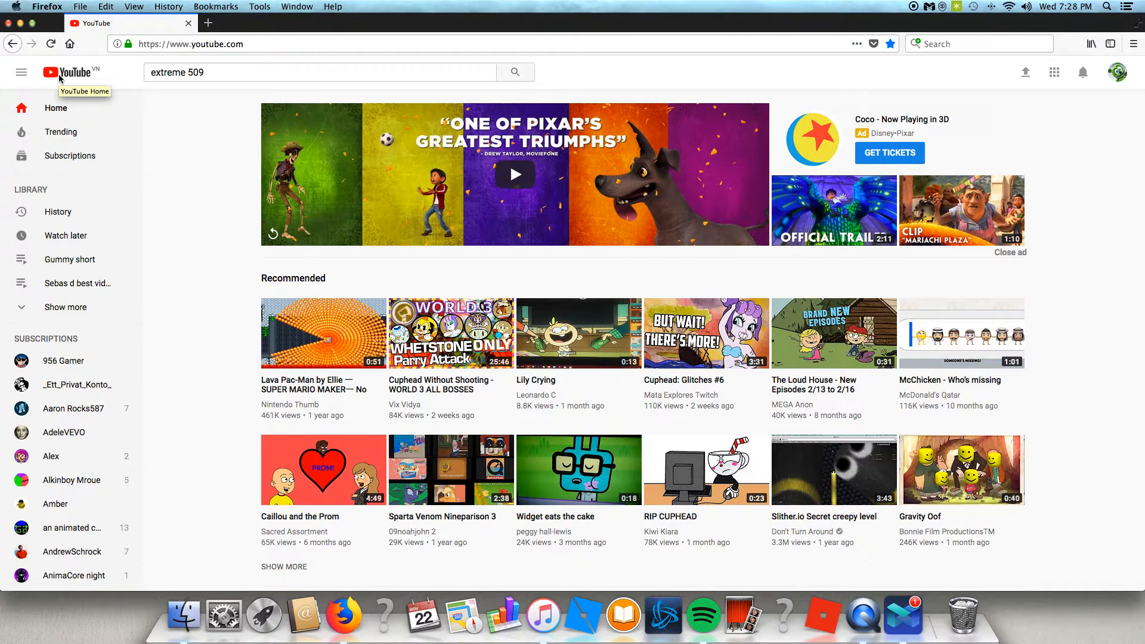
mouse_move(59, 79)
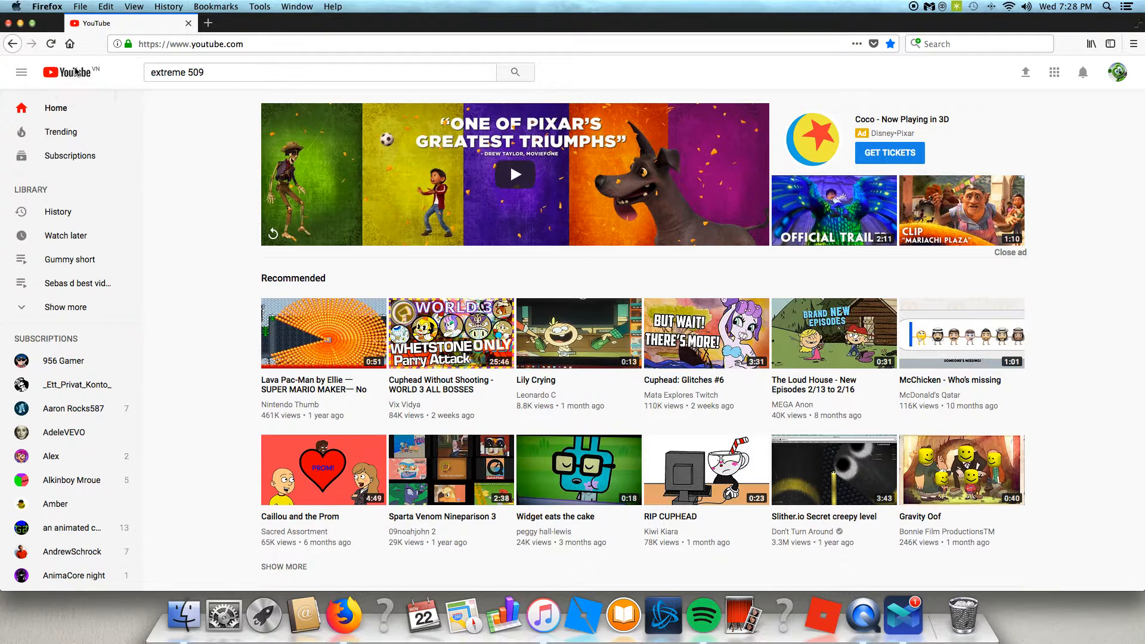
mouse_move(990, 380)
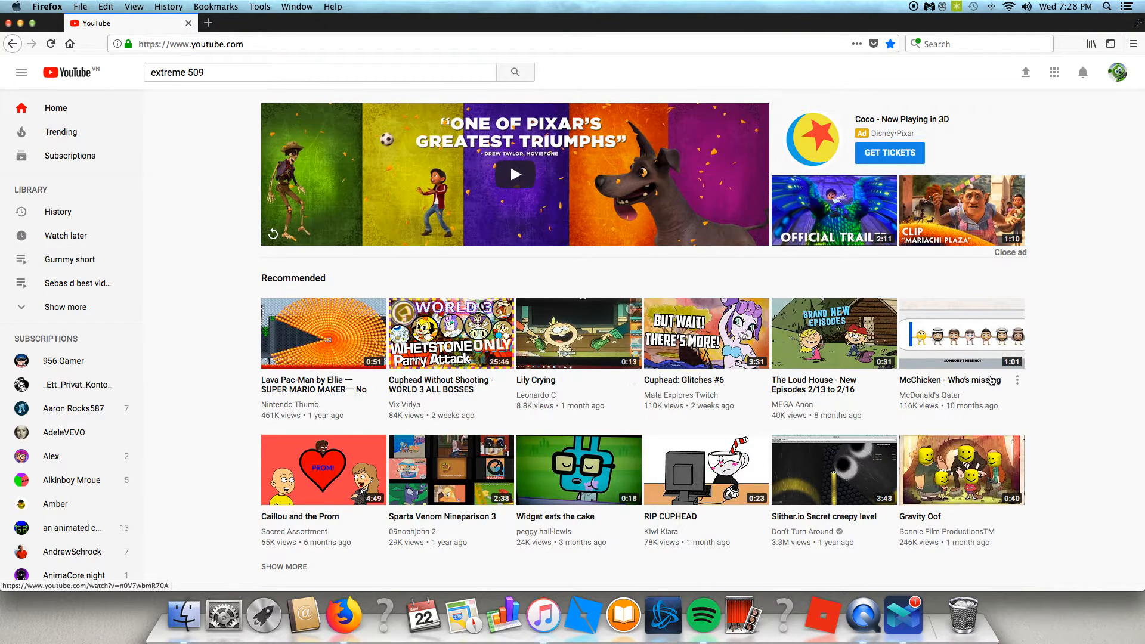
scroll("down", 3)
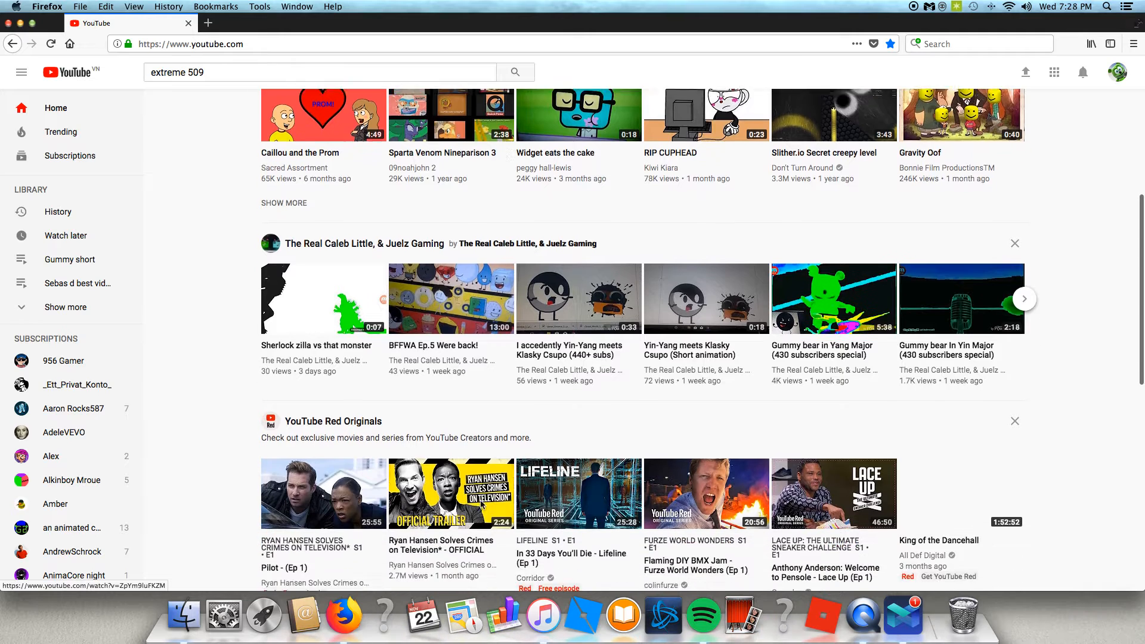
scroll("down", 3)
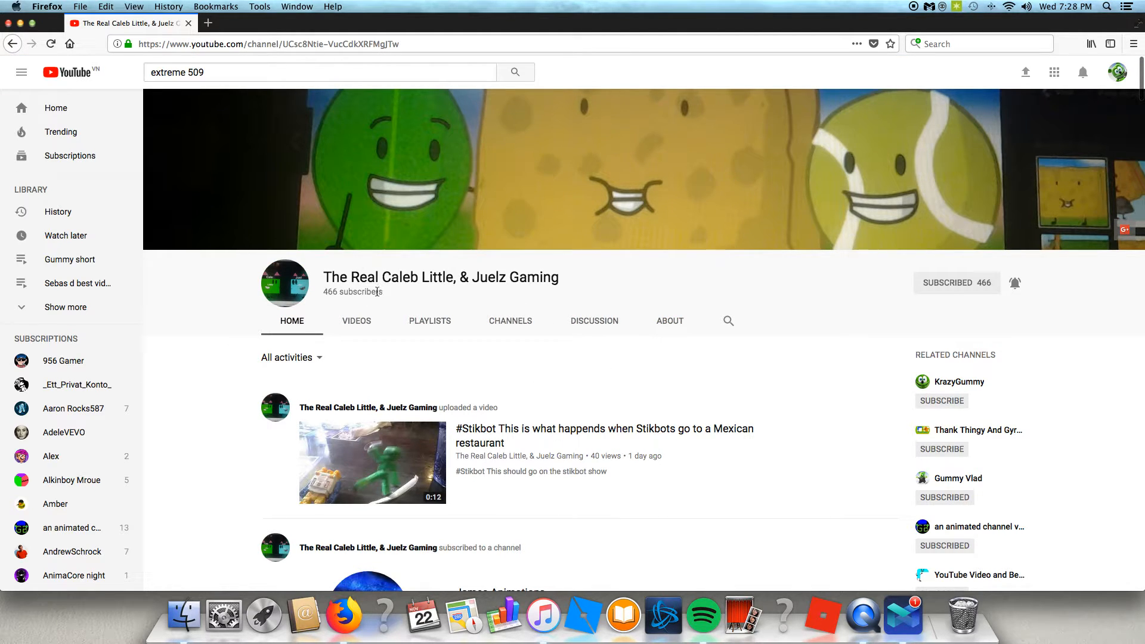
Scroll through Caleb Little's uploads, then choose My channel from the account menu.
left_click(356, 321)
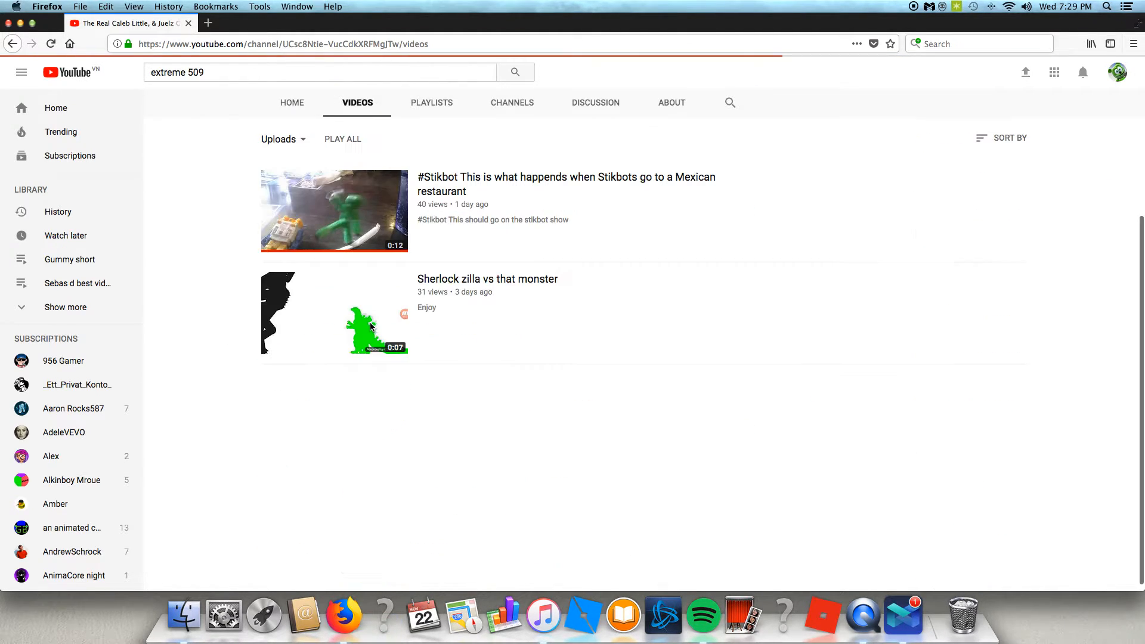
scroll("down", 3)
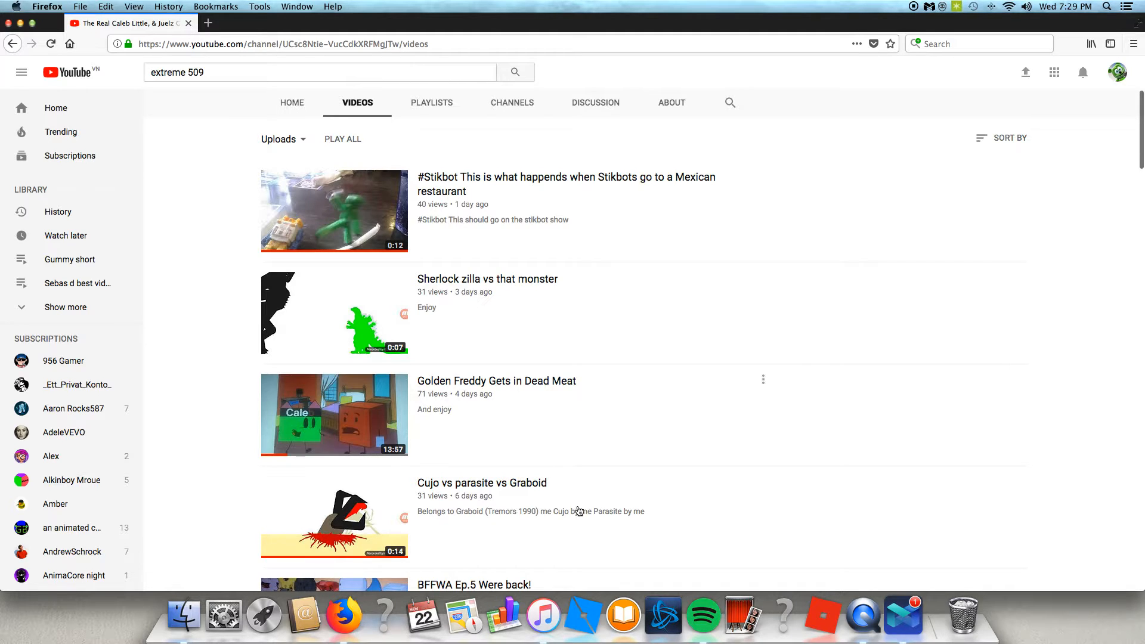
scroll("down", 3)
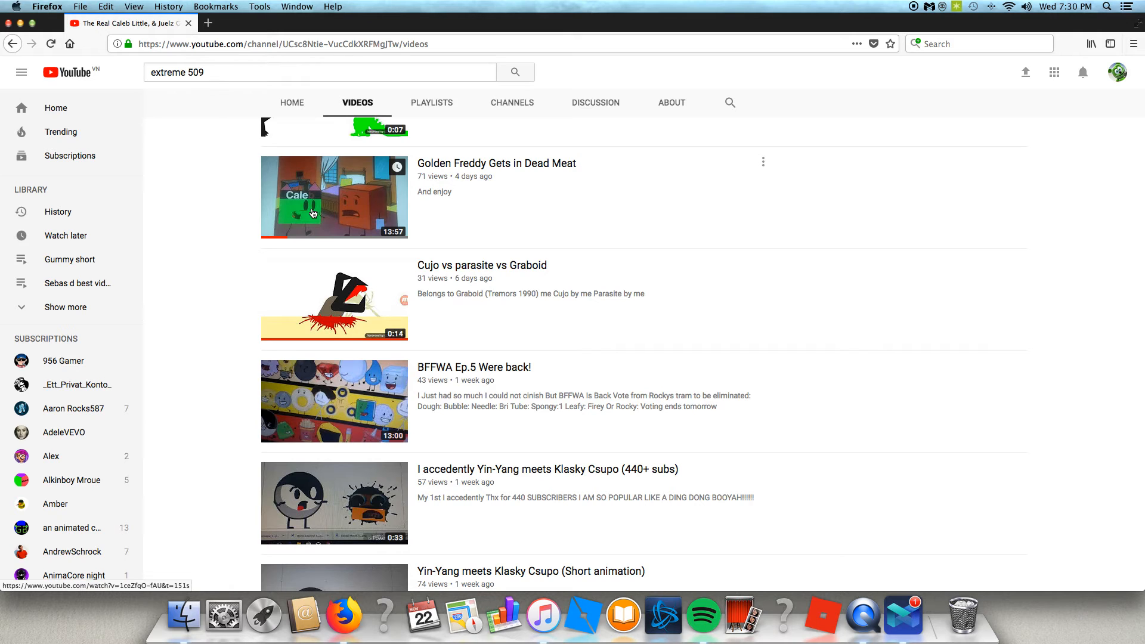
scroll("down", 3)
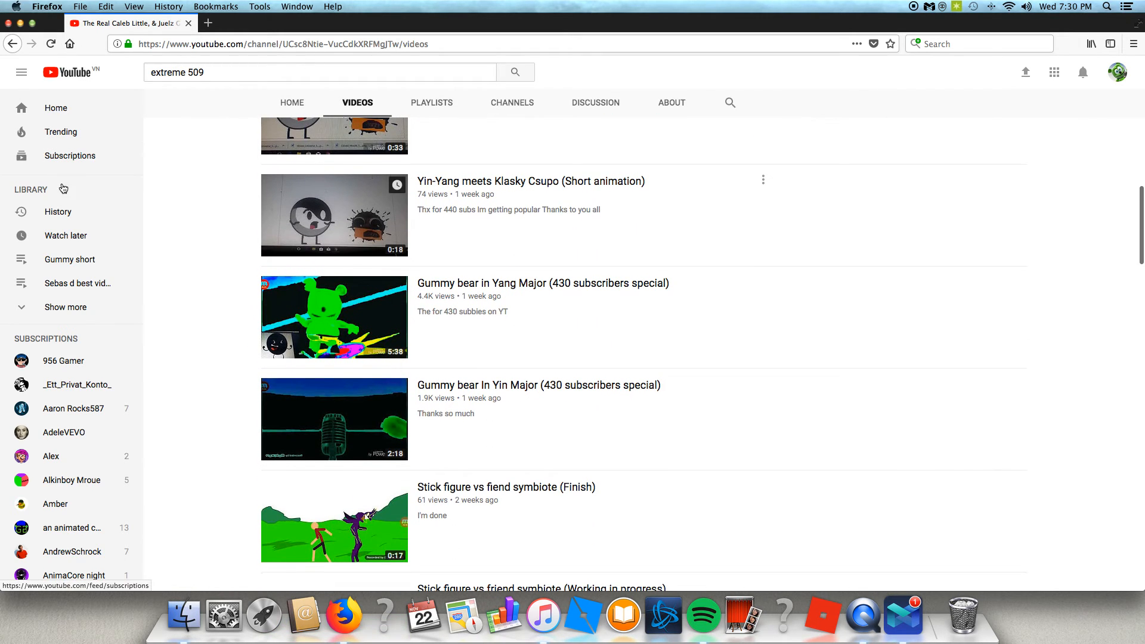
scroll("down", 3)
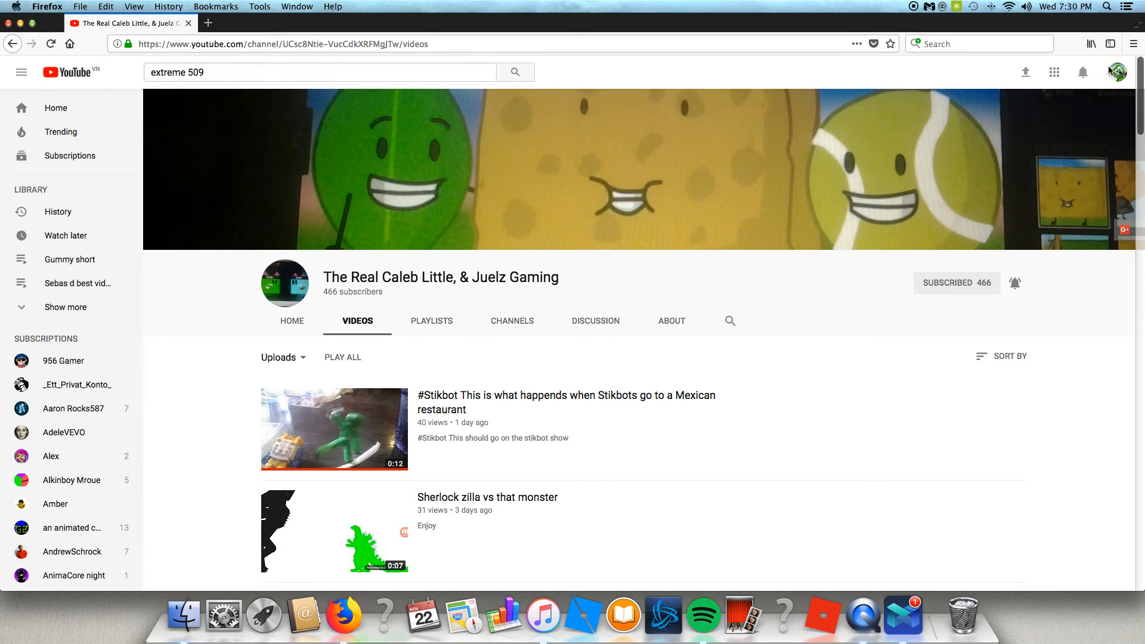
left_click(1117, 72)
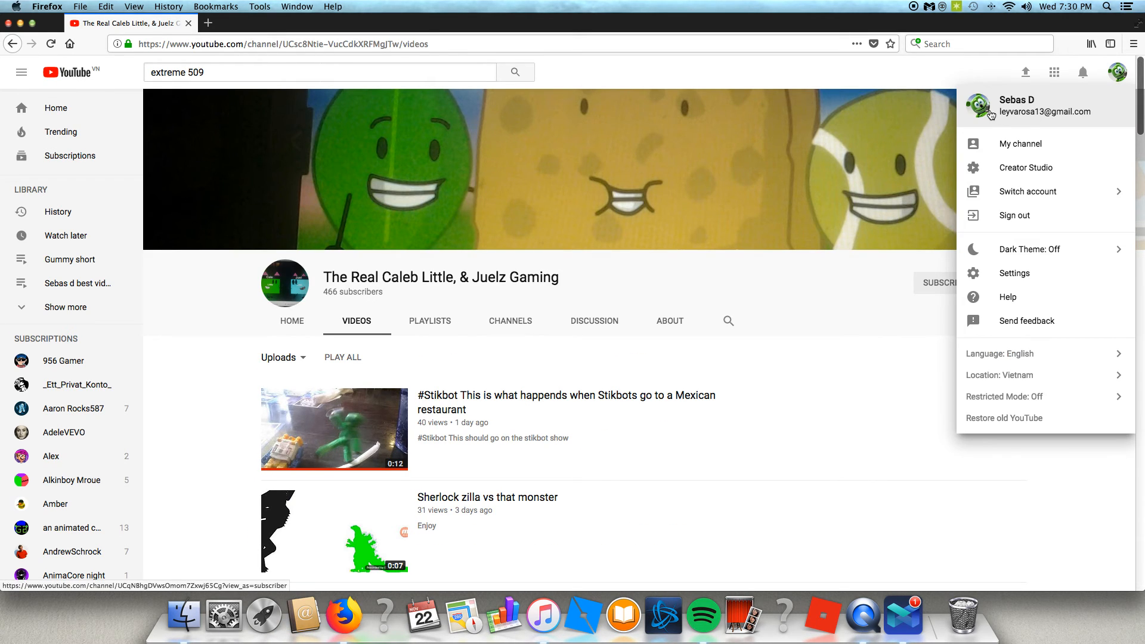
left_click(1021, 143)
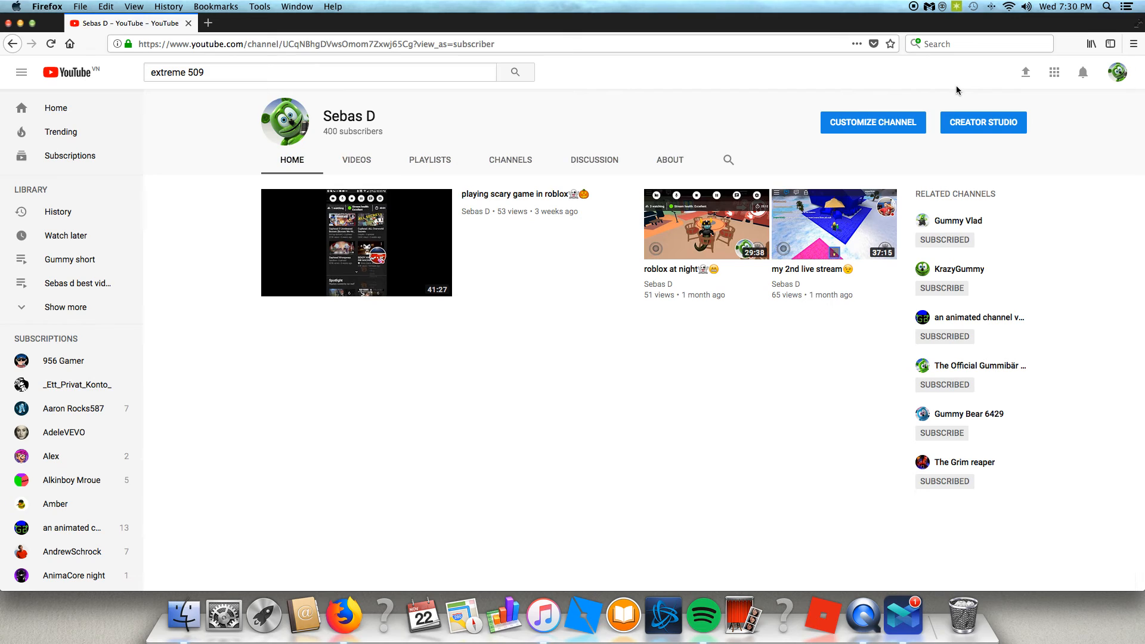